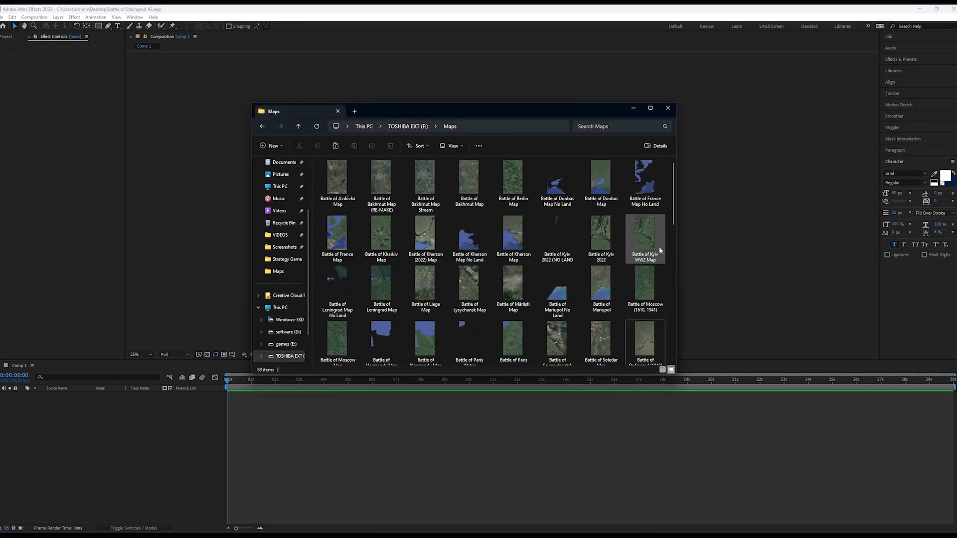
- Import the Stalingrad satellite map PNG into the composition
{"action": "left_click", "coordinate": [667, 107]}
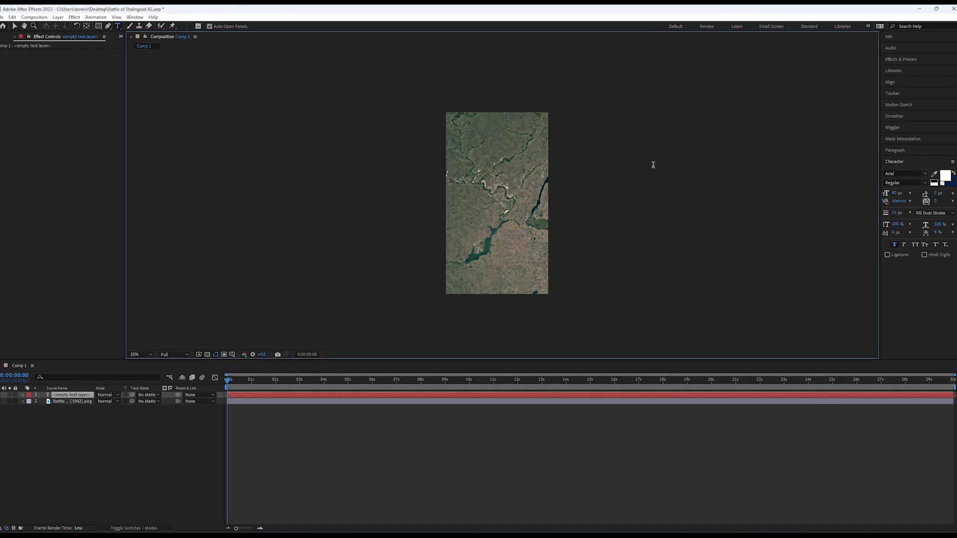
- Enter the DATE title text and place it centred at the top of the map
{"action": "type", "text": "DATRE"}
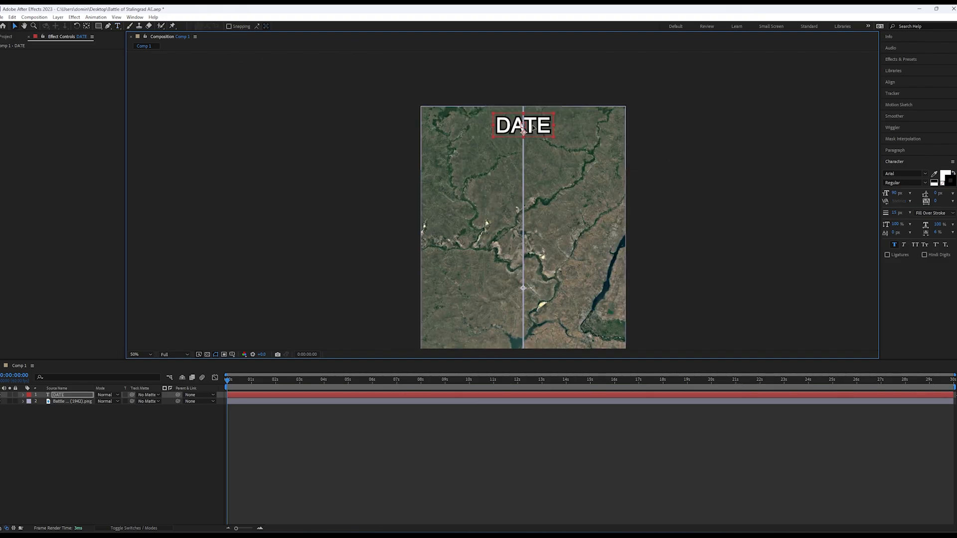
{"action": "left_click", "coordinate": [901, 59]}
{"action": "type", "text": "slider"}
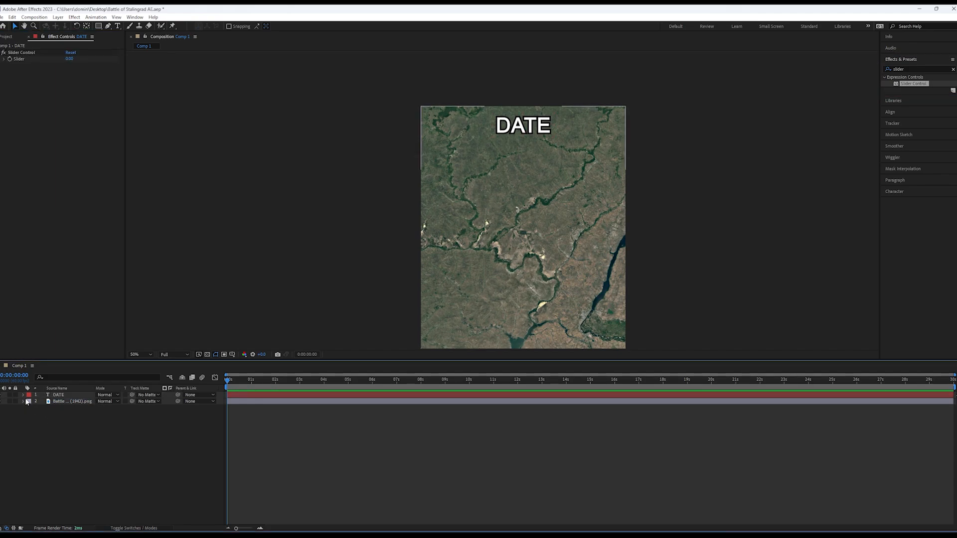
- Reveal the DATE layer's Source Text and enter the slider-driven date expression
{"action": "left_click", "coordinate": [23, 394]}
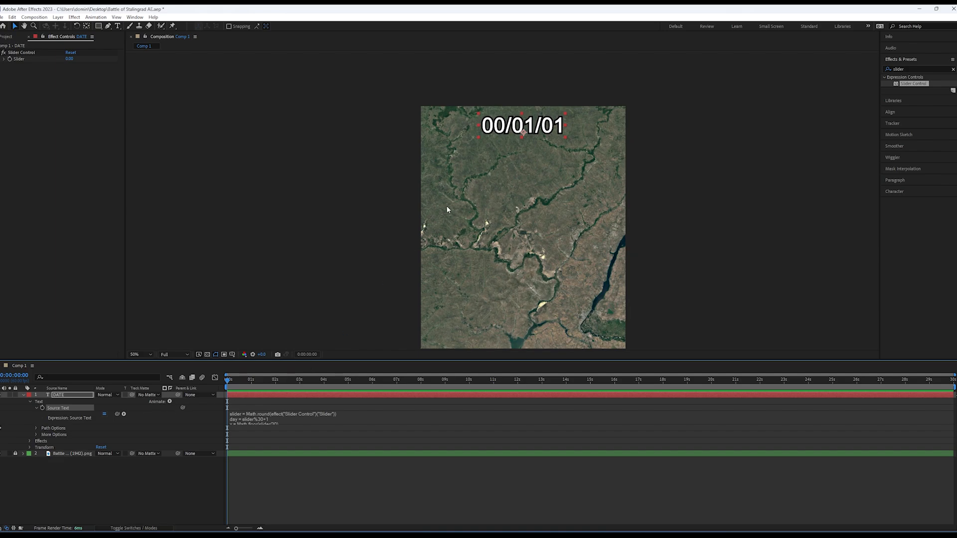
{"action": "type", "text": "1241"}
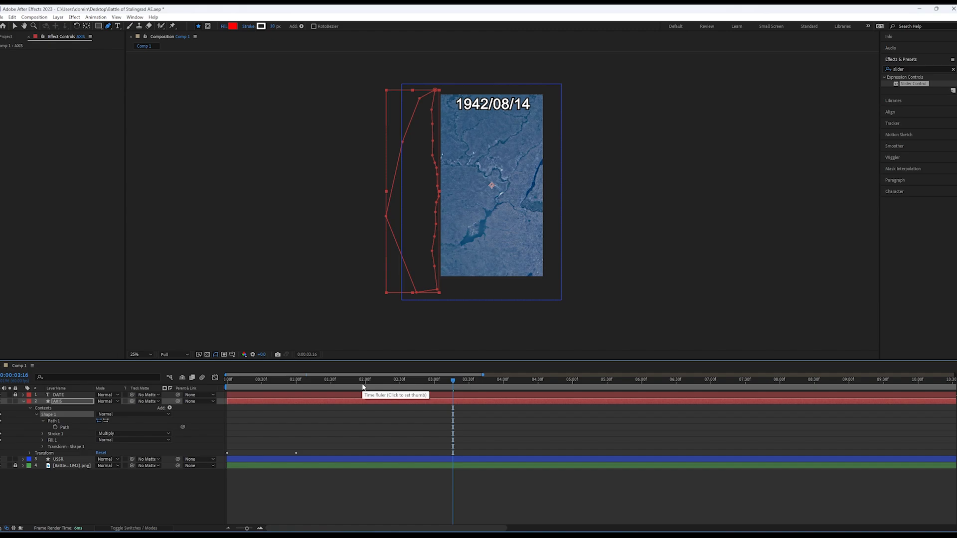
- Move the playhead to an earlier date to reshape the AXIS front-line path
{"action": "left_click", "coordinate": [376, 379]}
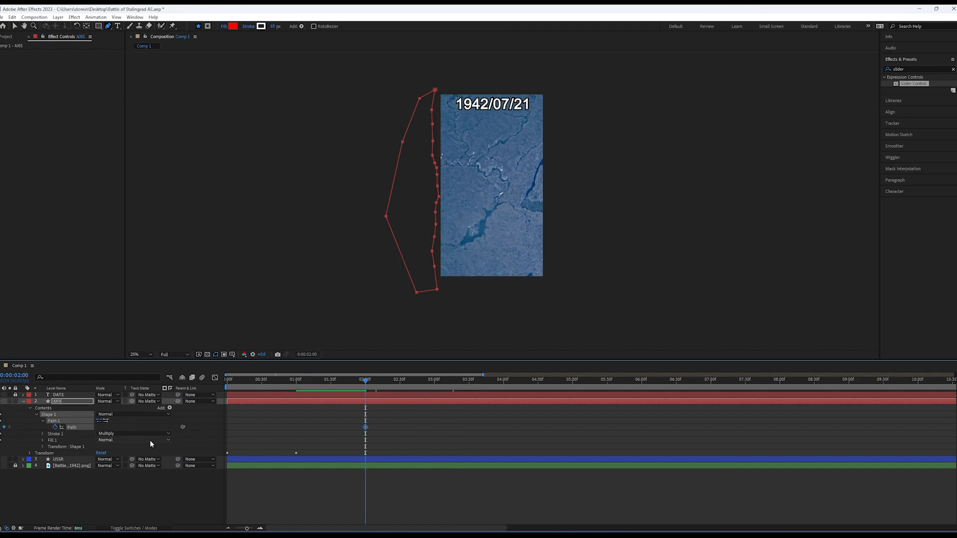
{"action": "mouse_move", "coordinate": [348, 442]}
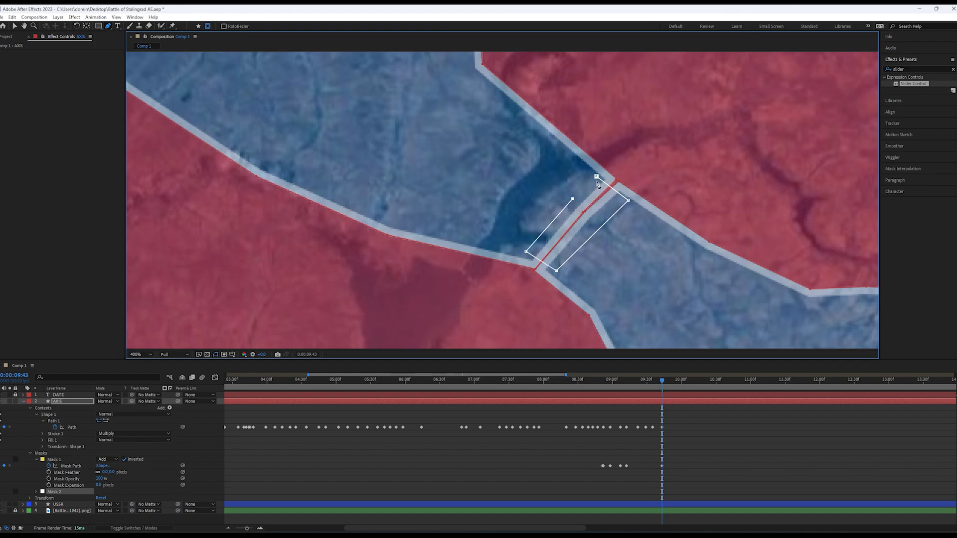
- Draw the second inverted mask inside the encircled pocket on the AXIS layer
{"action": "left_click", "coordinate": [140, 354]}
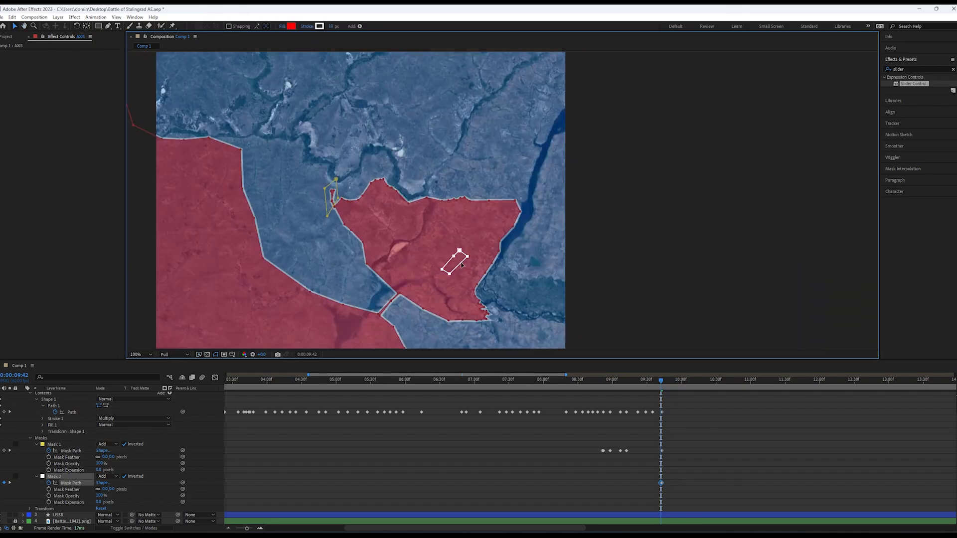
{"action": "left_click", "coordinate": [664, 378]}
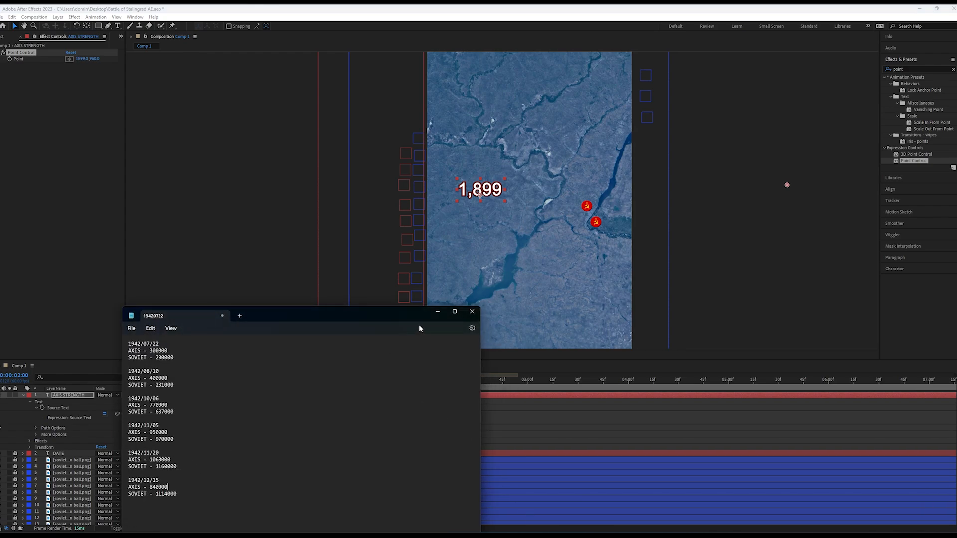
- Put away the army-strength notes and select the AXIS STRENGTH counter layer
{"action": "left_click", "coordinate": [472, 312]}
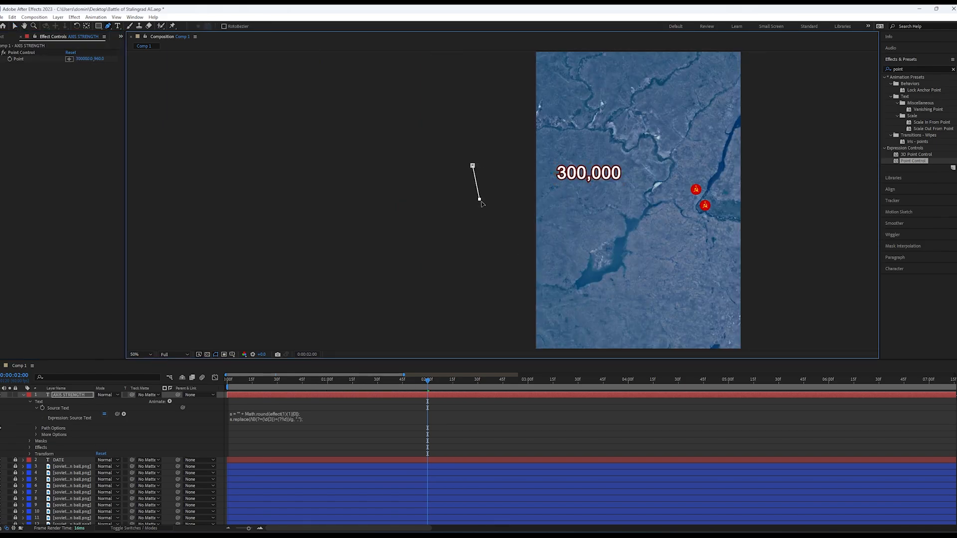
{"action": "left_click", "coordinate": [134, 433]}
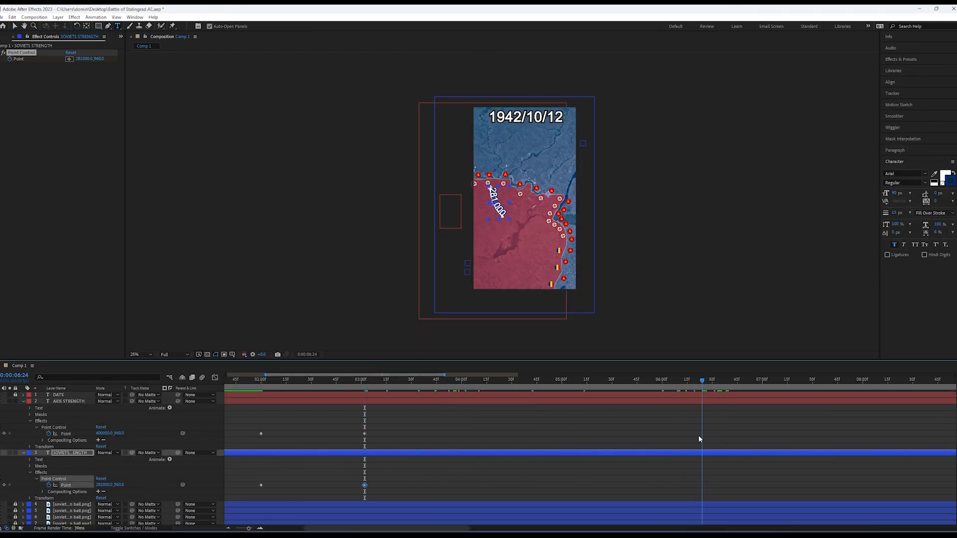
- Return to an earlier moment and reveal the AXIS STRENGTH layer's mask settings
{"action": "left_click", "coordinate": [428, 379]}
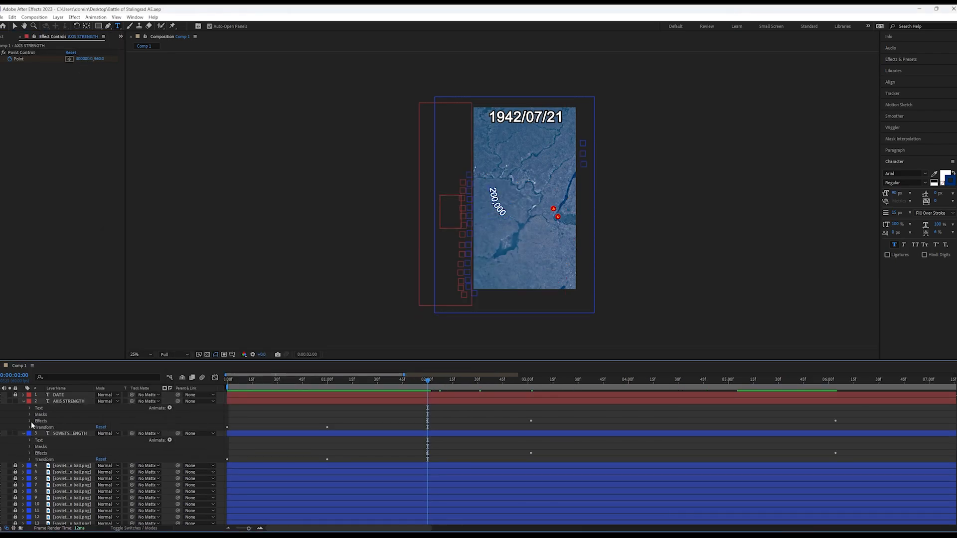
{"action": "left_click", "coordinate": [30, 414]}
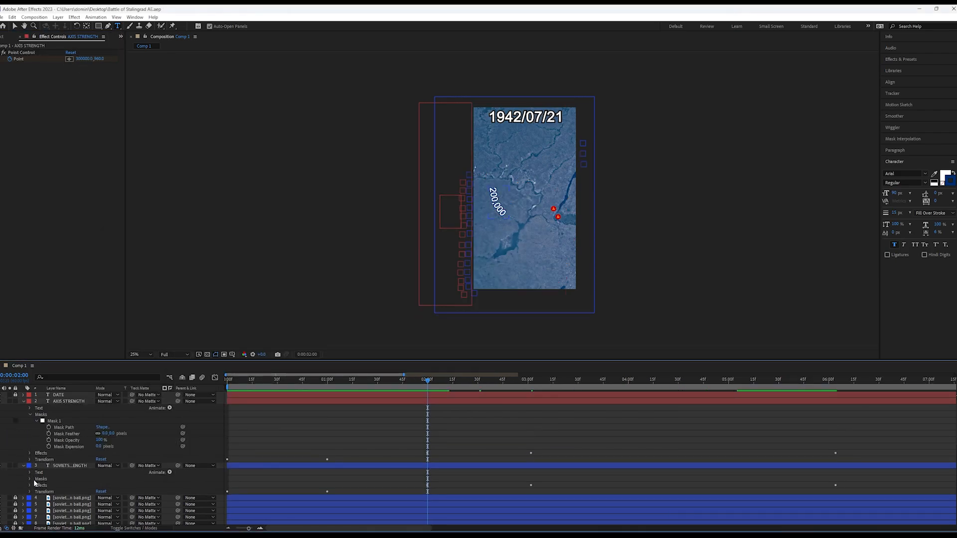